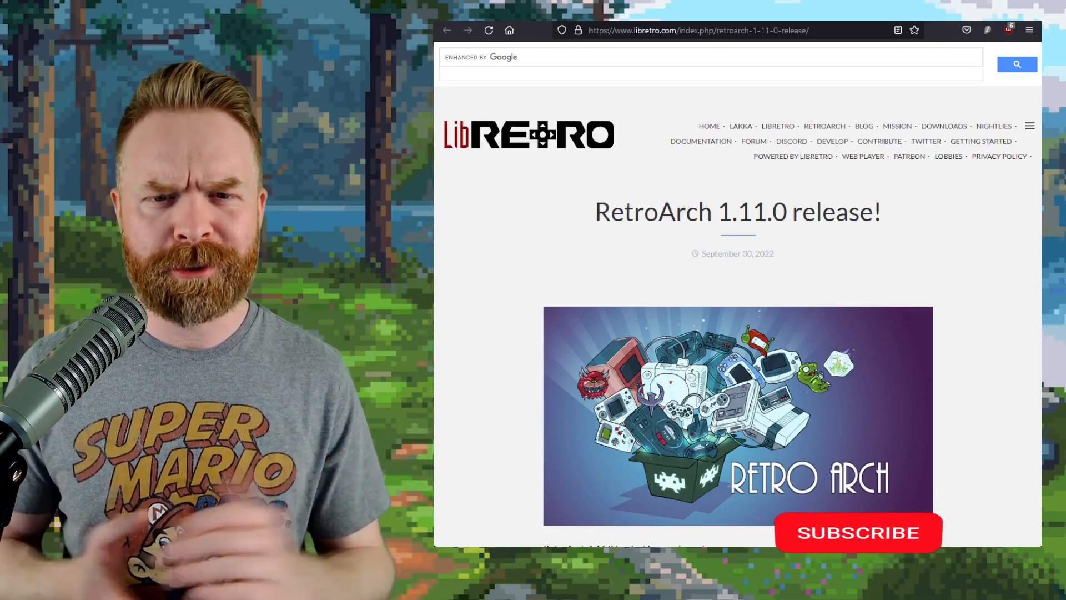
Step: Scroll the RetroArch 1.11.0 changelog from the 3DS entries down through the Android and database entries
{"action": "left_click", "coordinate": [857, 531]}
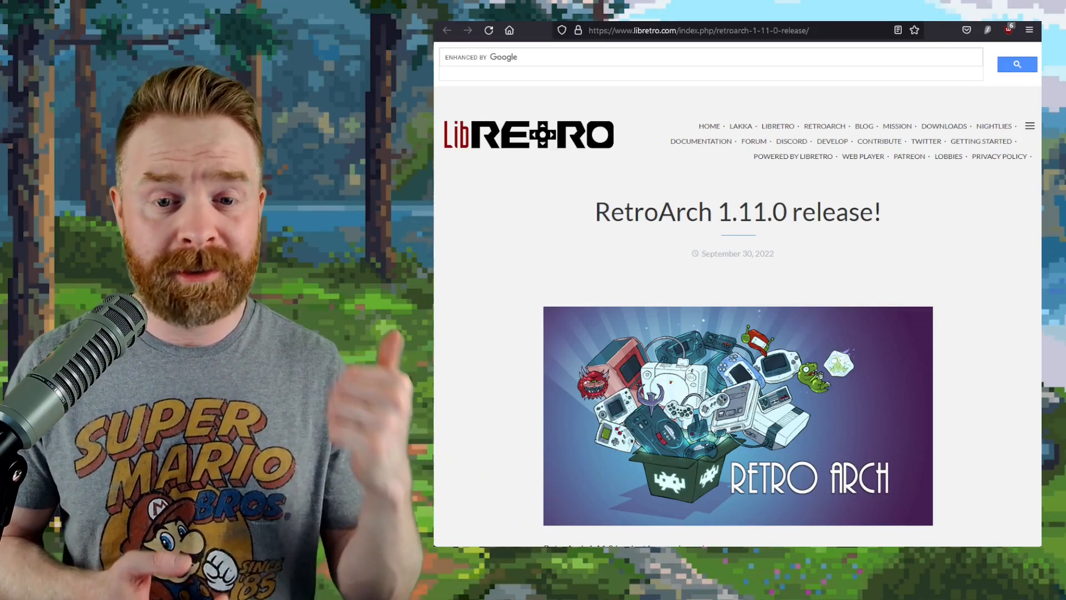
{"action": "scroll", "scroll_direction": "down", "scroll_amount": 3}
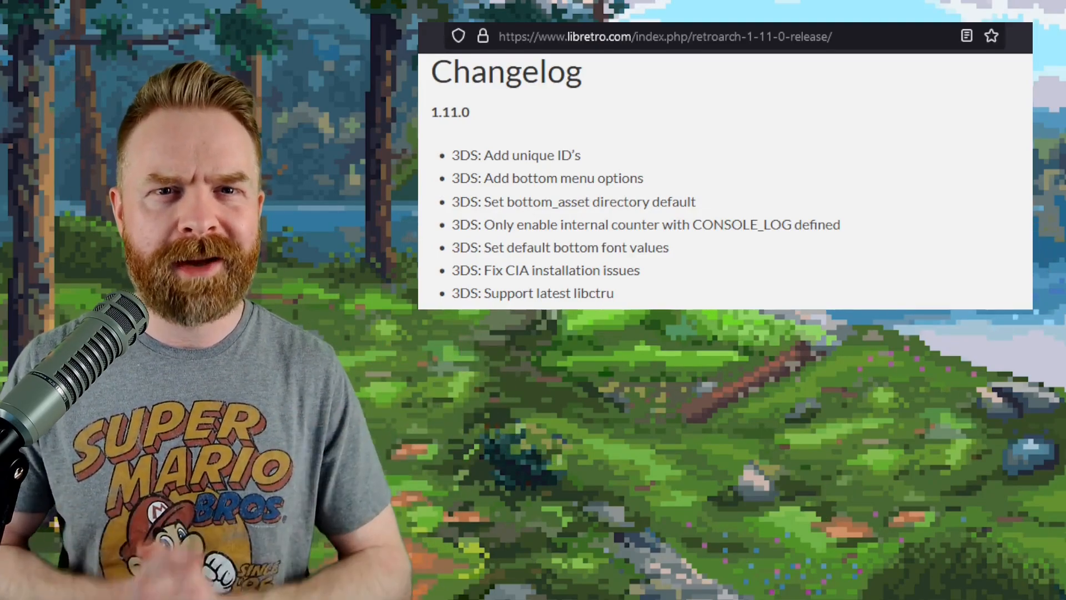
{"action": "scroll", "scroll_direction": "down", "scroll_amount": 3}
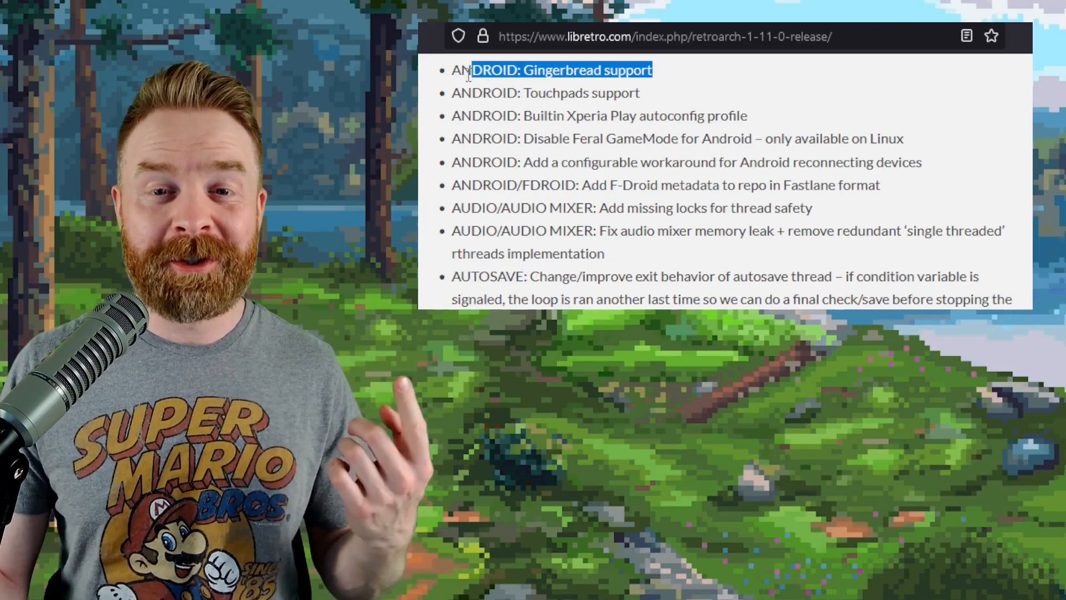
{"action": "scroll", "scroll_direction": "down", "scroll_amount": 3}
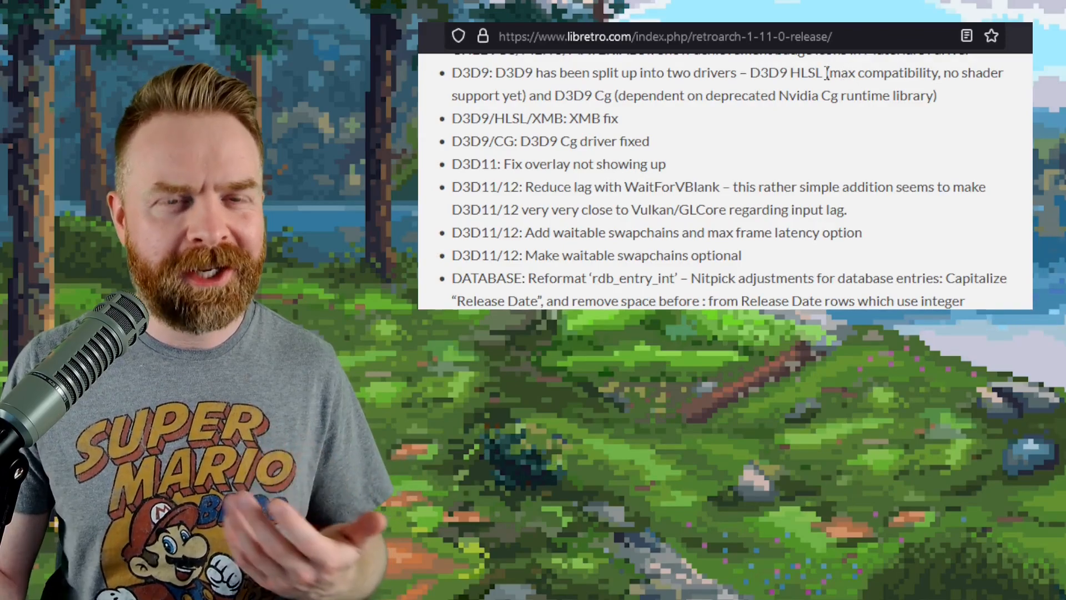
{"action": "double_click", "coordinate": [544, 95]}
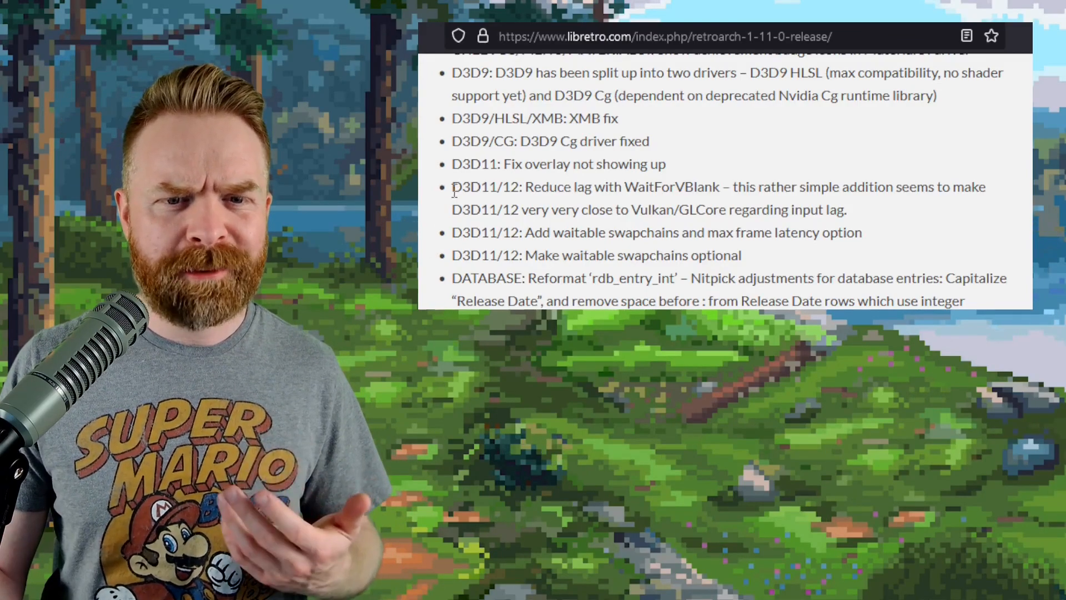
Step: Highlight the D3D11/12 input lag lines and the OSX DualShock3 support fix under INPUT
{"action": "left_click_drag", "start_coordinate": [511, 186], "coordinate": [625, 186]}
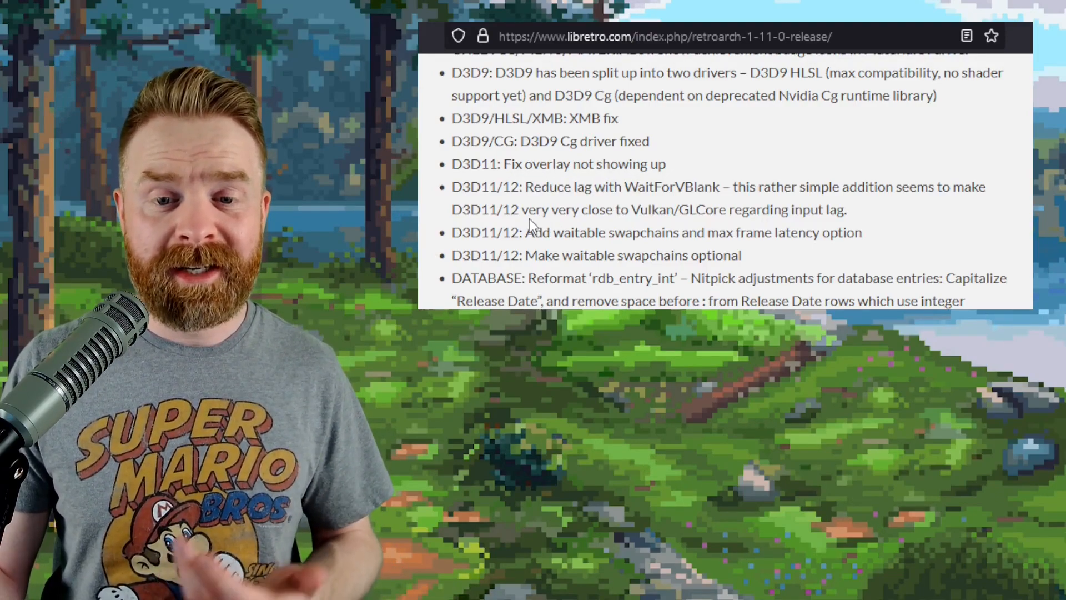
{"action": "left_click_drag", "start_coordinate": [535, 210], "coordinate": [643, 210]}
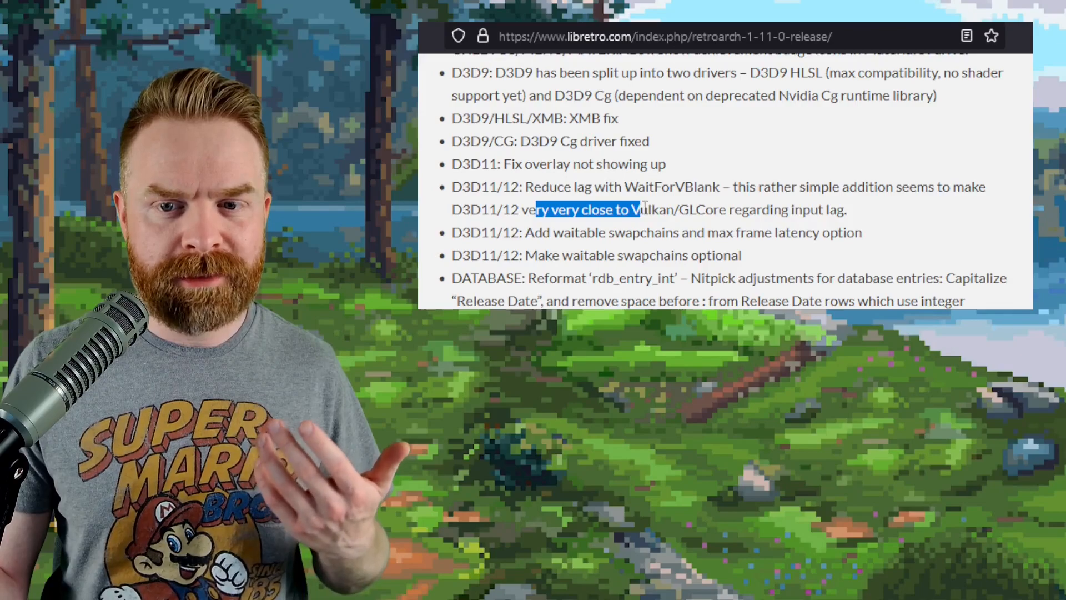
{"action": "scroll", "scroll_direction": "down", "scroll_amount": 3}
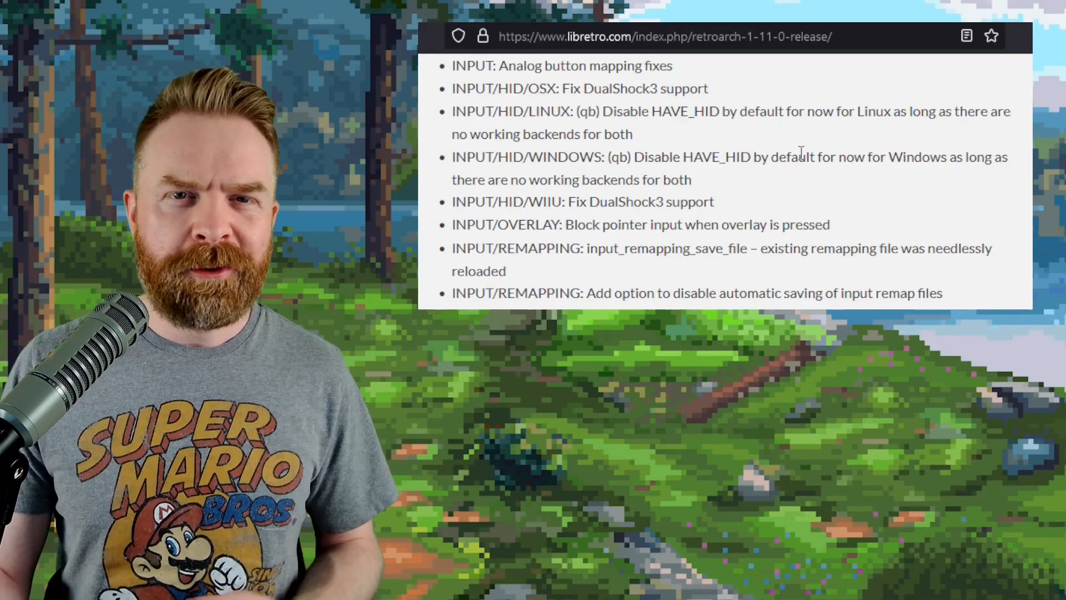
{"action": "double_click", "coordinate": [533, 89]}
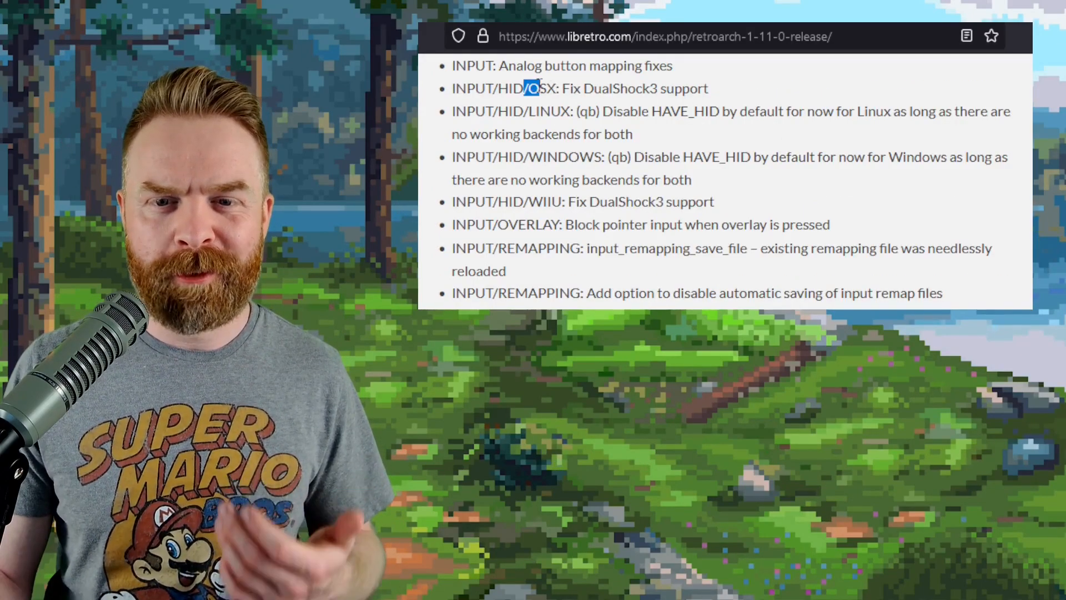
Step: Scroll into the MENU changes and highlight the volume hotkeys entry
{"action": "scroll", "scroll_direction": "down", "scroll_amount": 3}
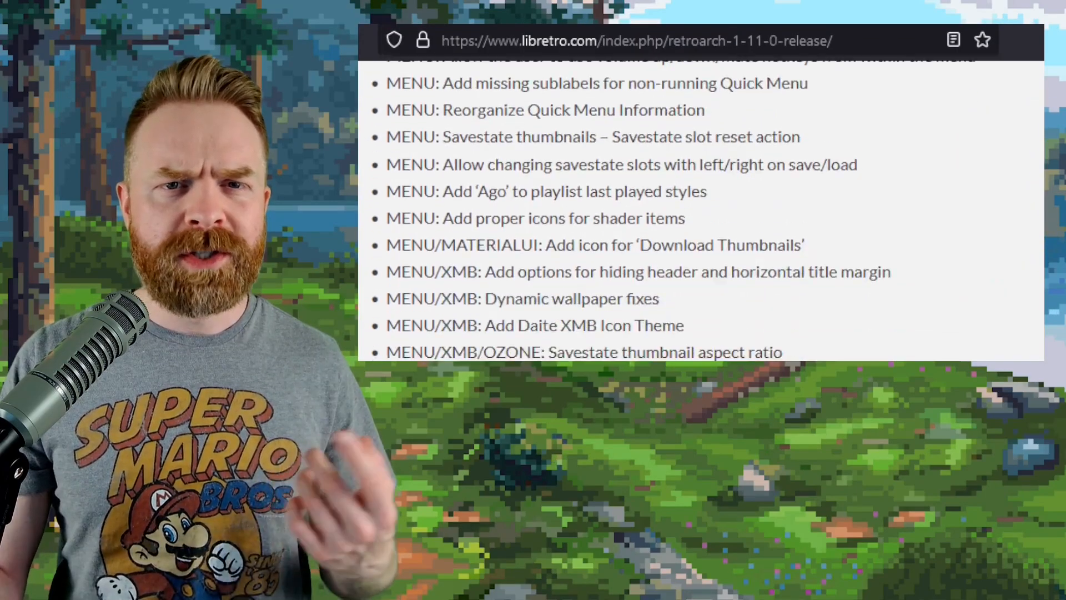
{"action": "scroll", "scroll_direction": "down", "scroll_amount": 3}
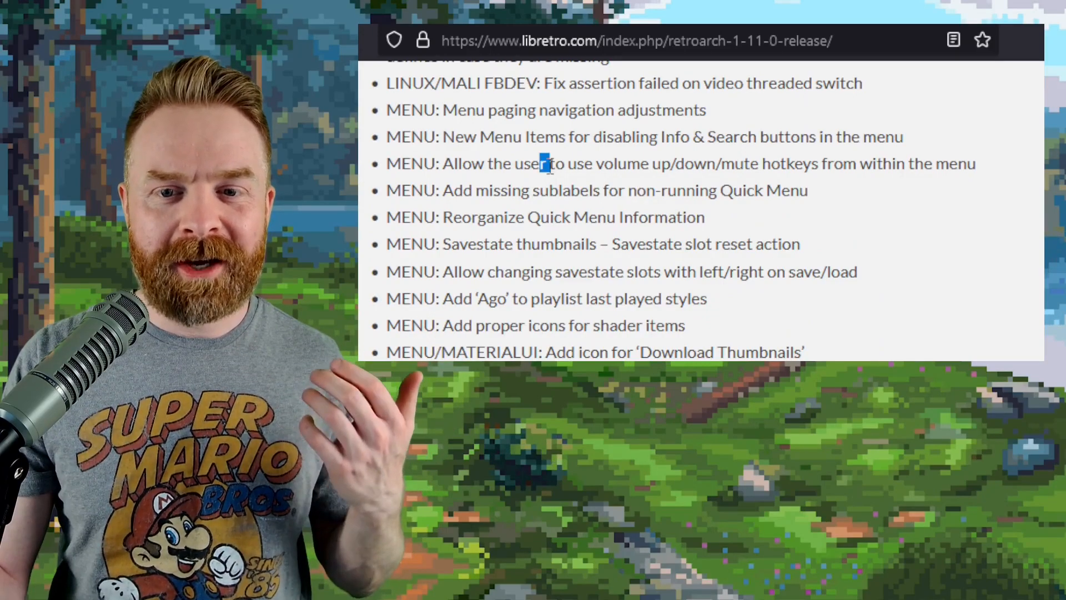
{"action": "left_click_drag", "start_coordinate": [541, 163], "coordinate": [697, 163]}
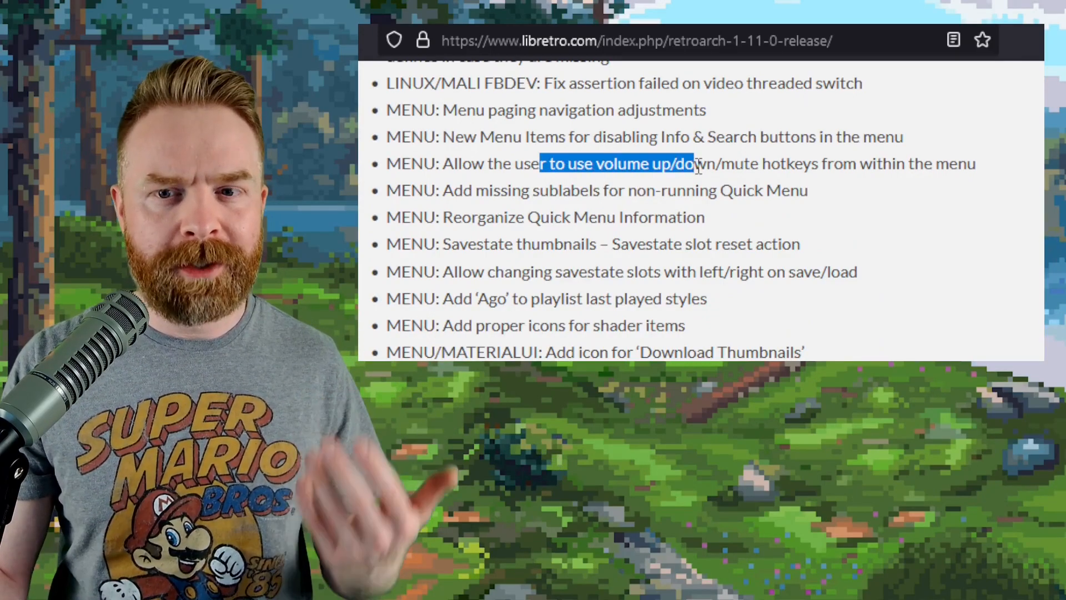
{"action": "scroll", "scroll_direction": "down", "scroll_amount": 3}
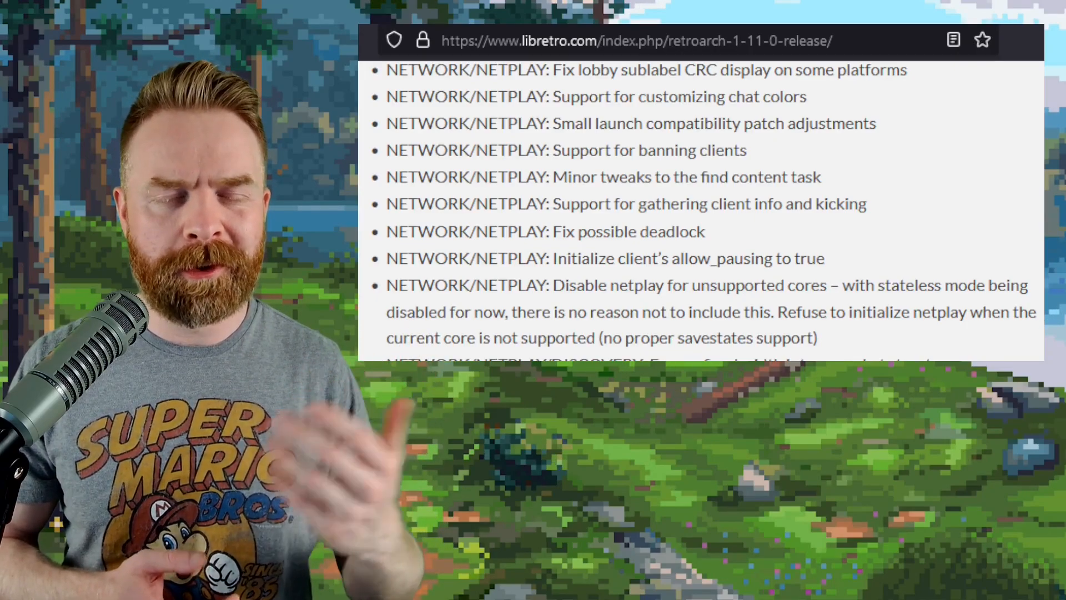
Step: Continue past the NETPLAY entries and down the RetroArch platforms download page
{"action": "scroll", "scroll_direction": "down", "scroll_amount": 3}
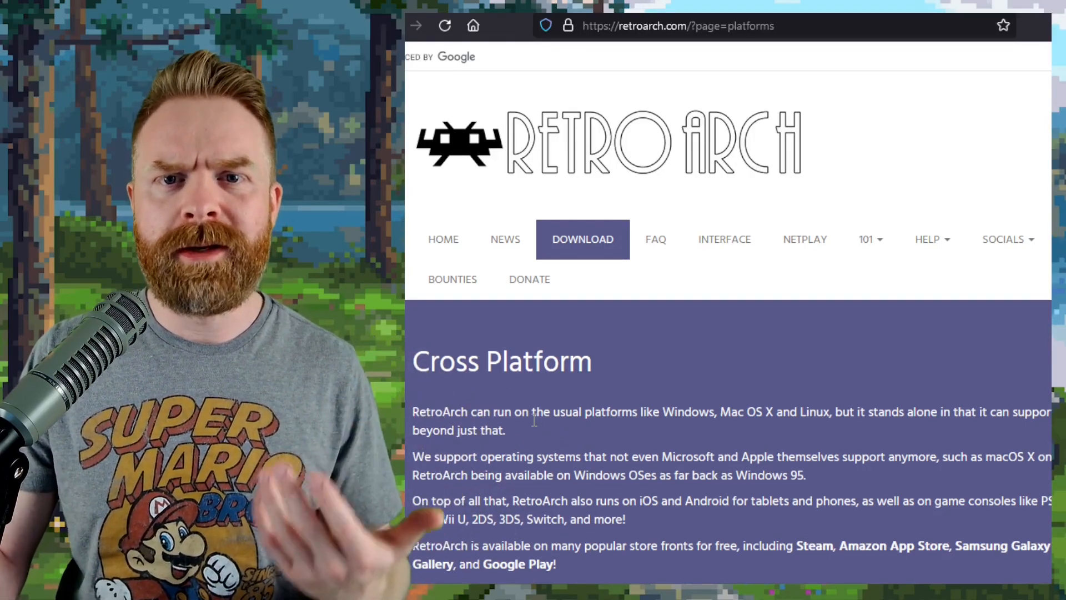
{"action": "scroll", "scroll_direction": "down", "scroll_amount": 3}
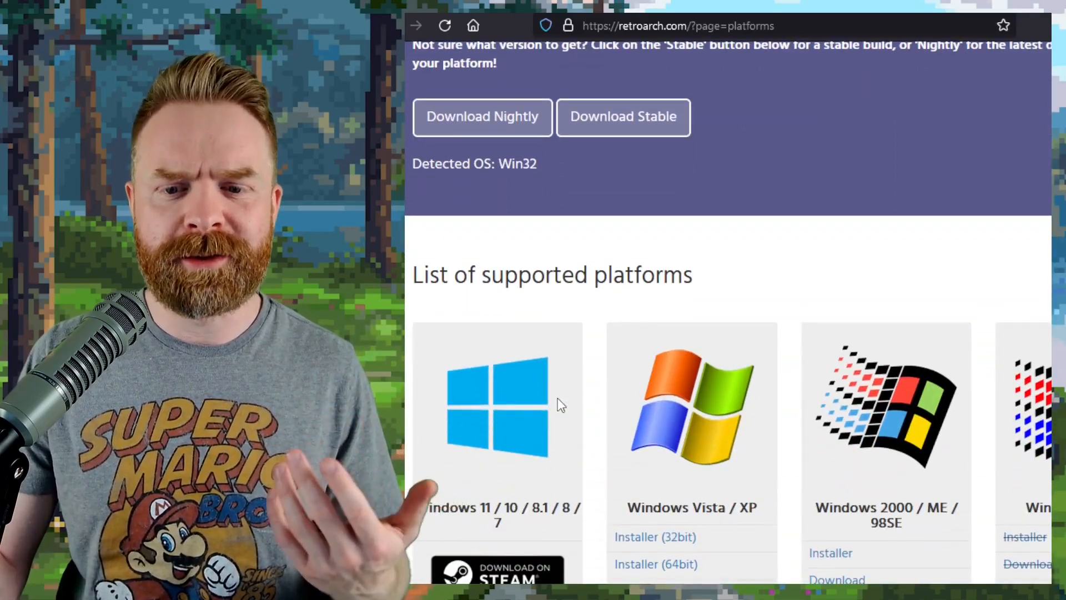
{"action": "scroll", "scroll_direction": "down", "scroll_amount": 3}
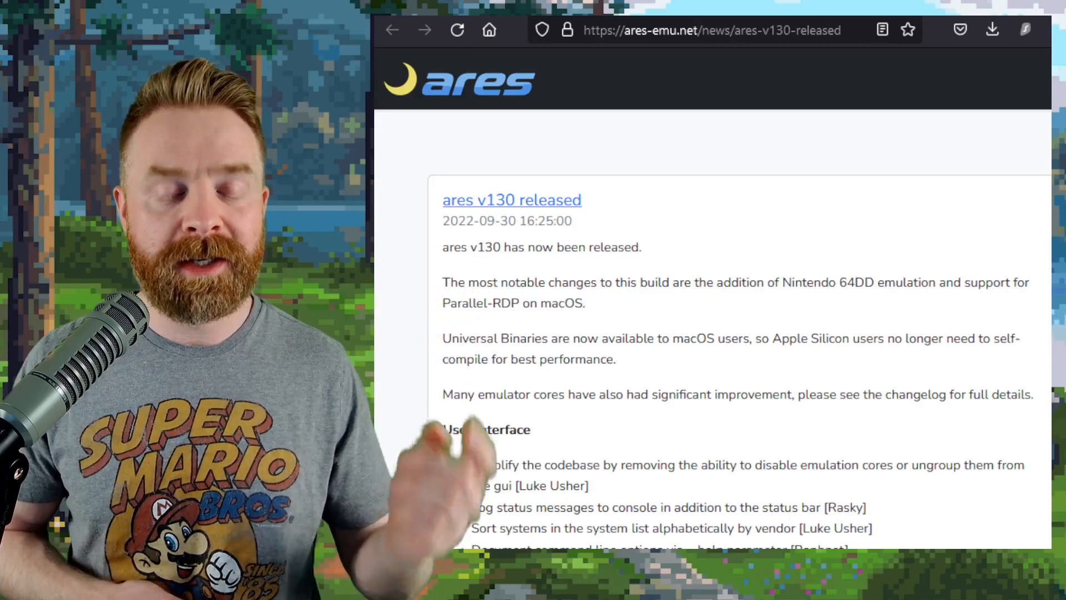
Step: Scroll through the first half of the ares v130 changelog, system by system
{"action": "scroll", "scroll_direction": "down", "scroll_amount": 3}
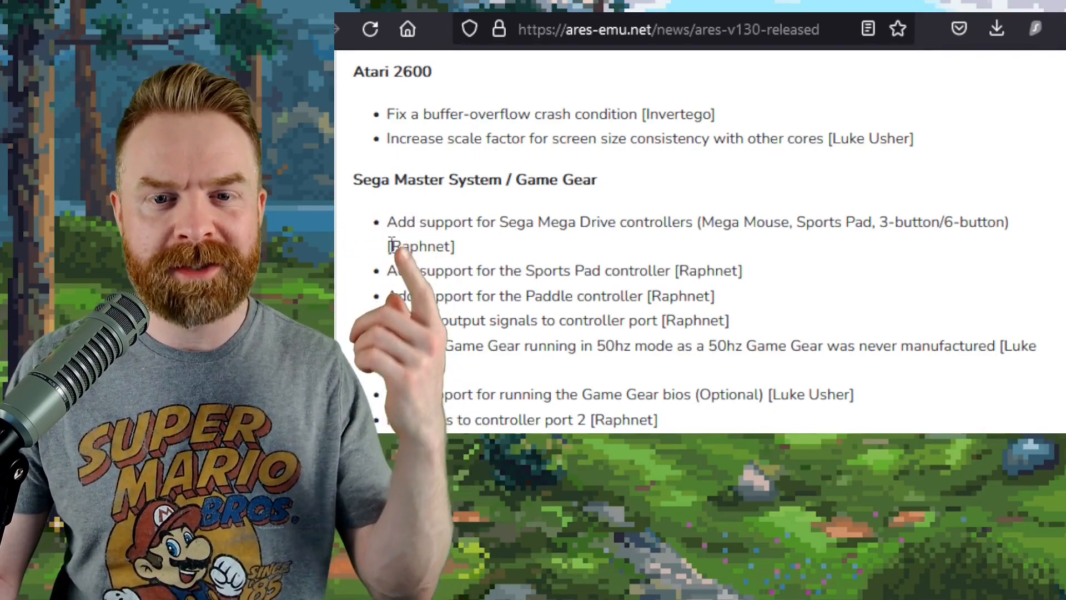
{"action": "scroll", "scroll_direction": "down", "scroll_amount": 3}
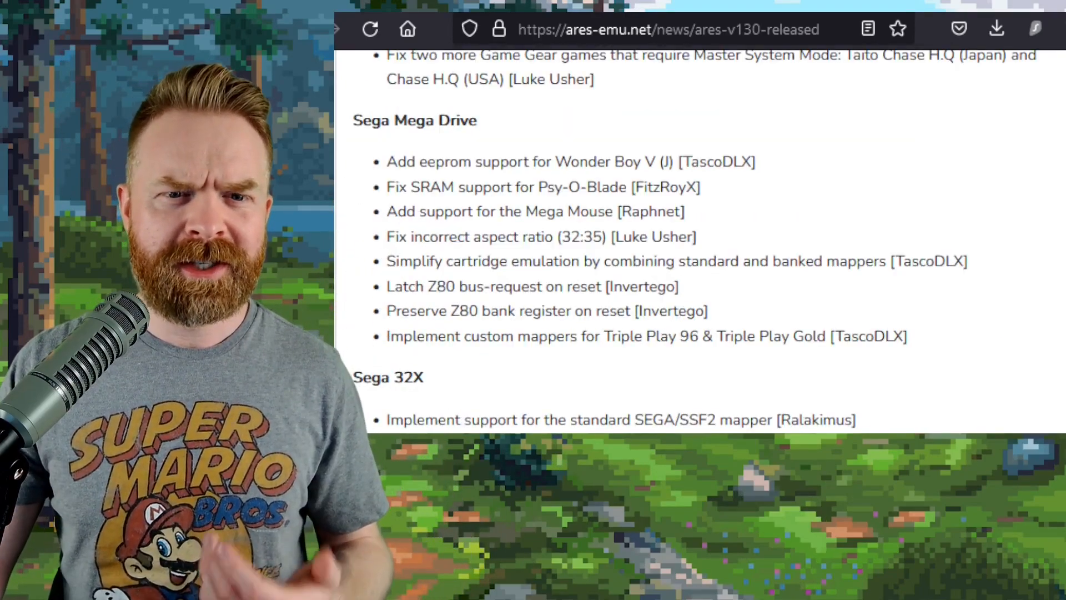
{"action": "scroll", "scroll_direction": "down", "scroll_amount": 3}
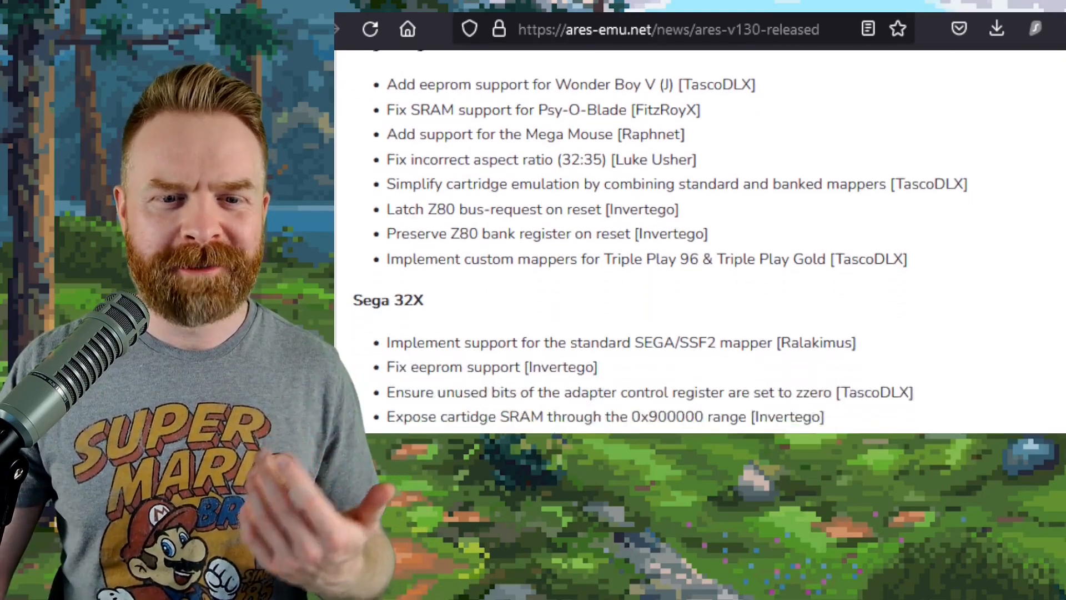
{"action": "scroll", "scroll_direction": "down", "scroll_amount": 3}
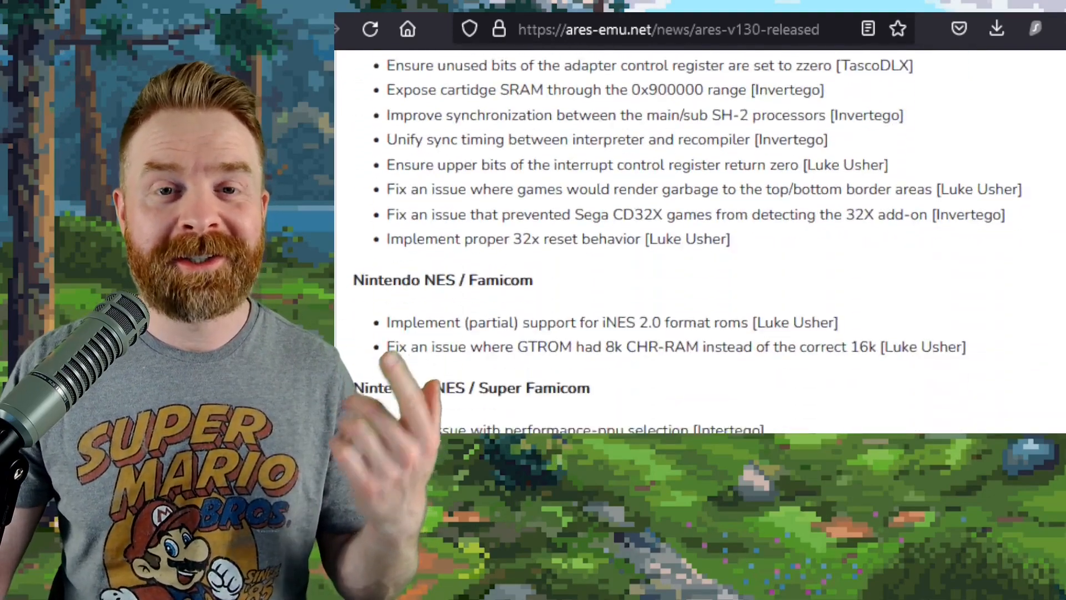
{"action": "scroll", "scroll_direction": "down", "scroll_amount": 3}
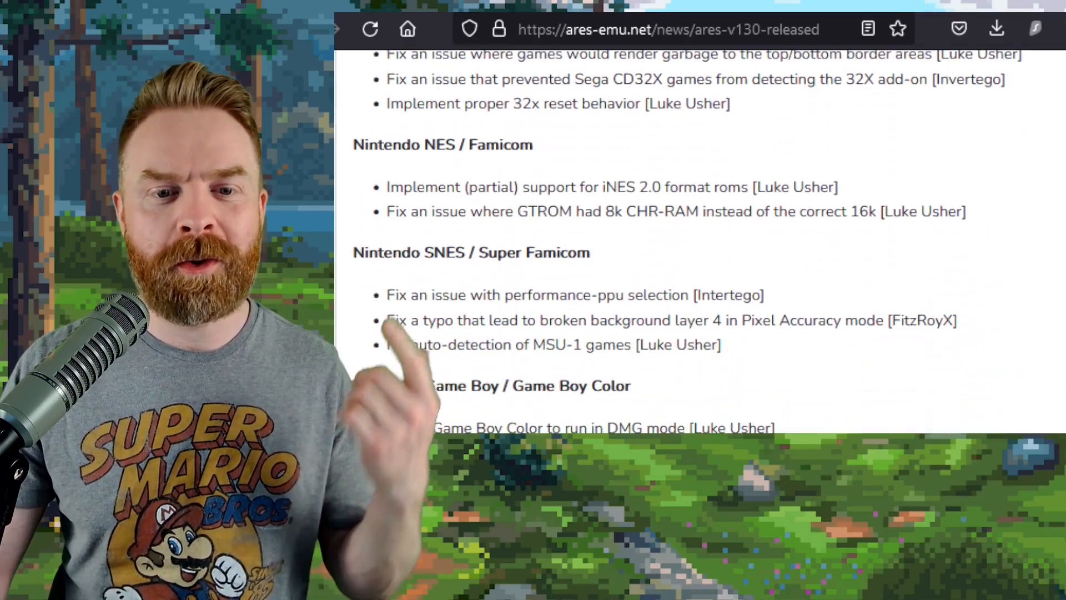
{"action": "scroll", "scroll_direction": "down", "scroll_amount": 3}
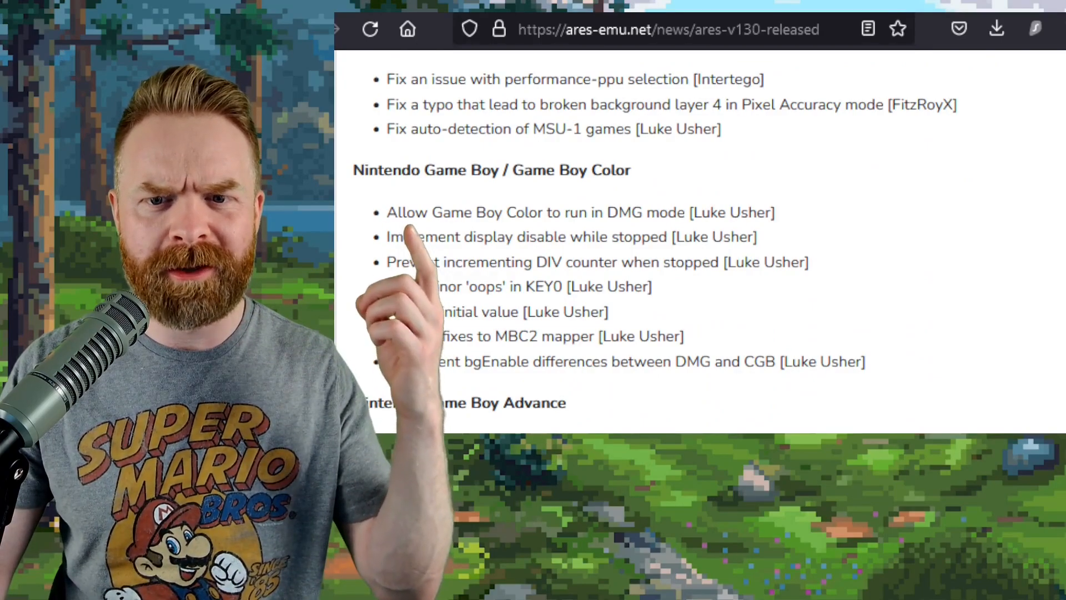
Step: Continue down the ares v130 changelog to the SNK Neo Geo fixes
{"action": "scroll", "scroll_direction": "down", "scroll_amount": 3}
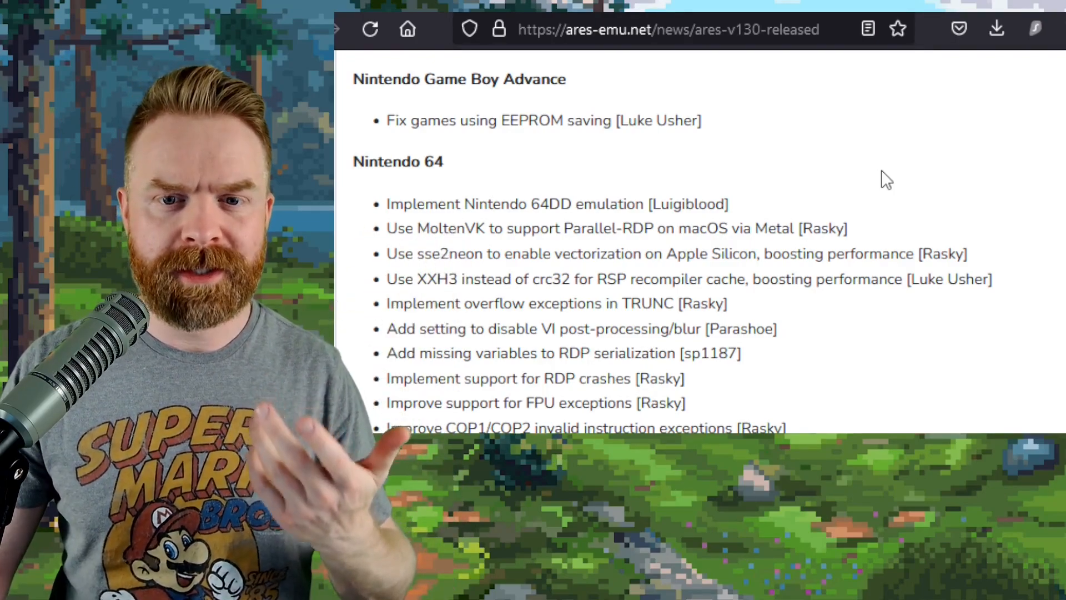
{"action": "scroll", "scroll_direction": "down", "scroll_amount": 3}
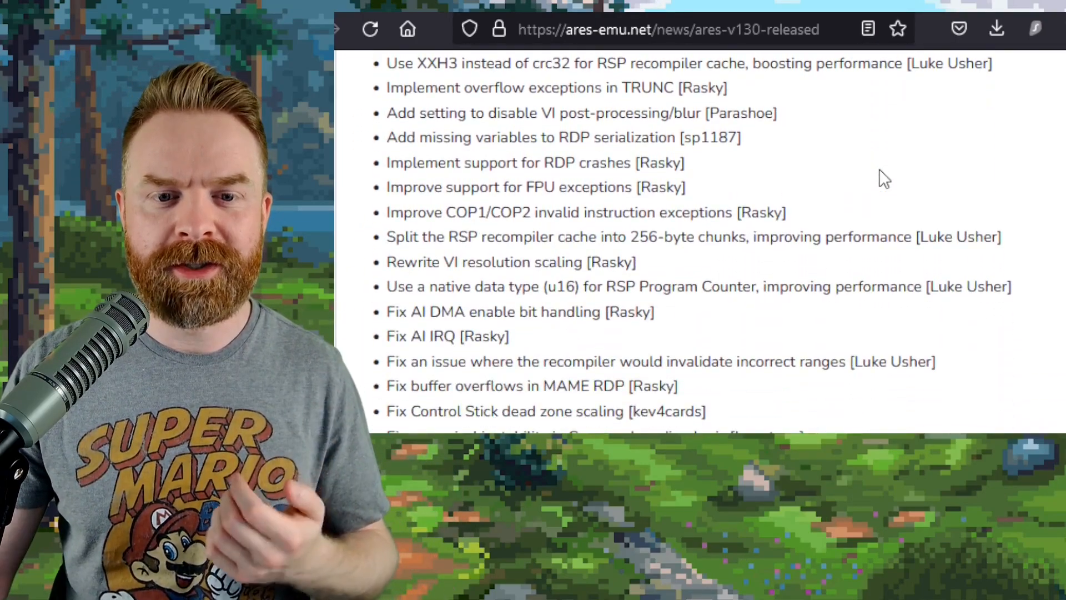
{"action": "scroll", "scroll_direction": "down", "scroll_amount": 3}
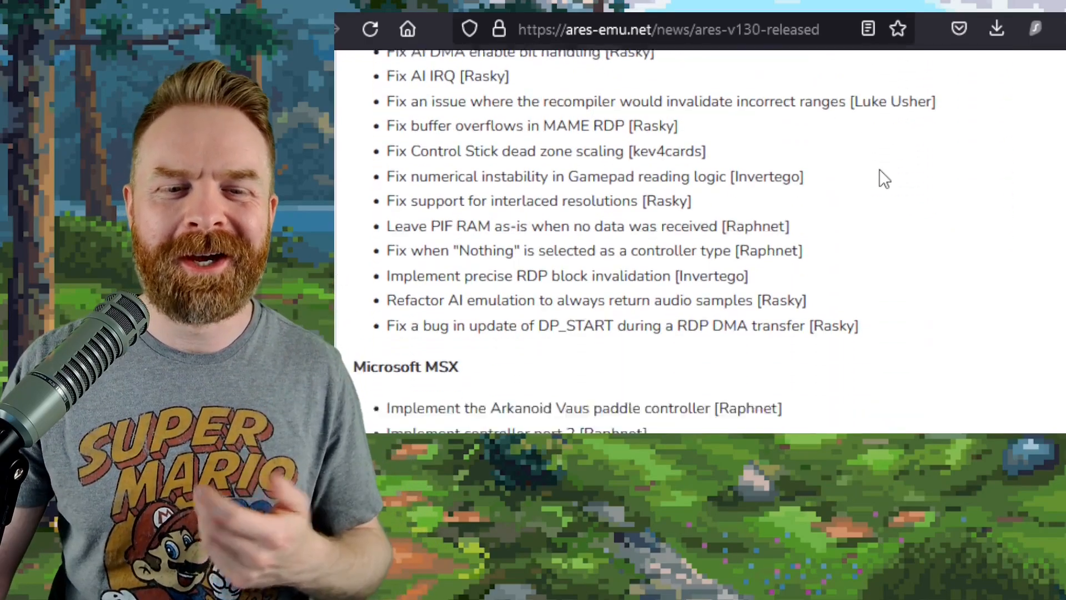
{"action": "scroll", "scroll_direction": "down", "scroll_amount": 3}
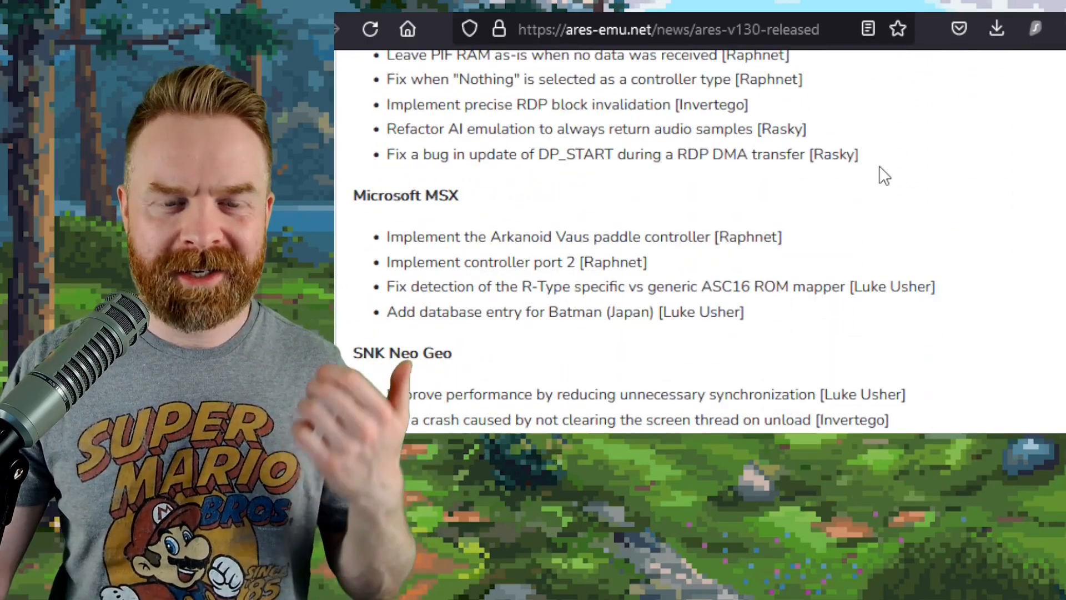
{"action": "scroll", "scroll_direction": "down", "scroll_amount": 3}
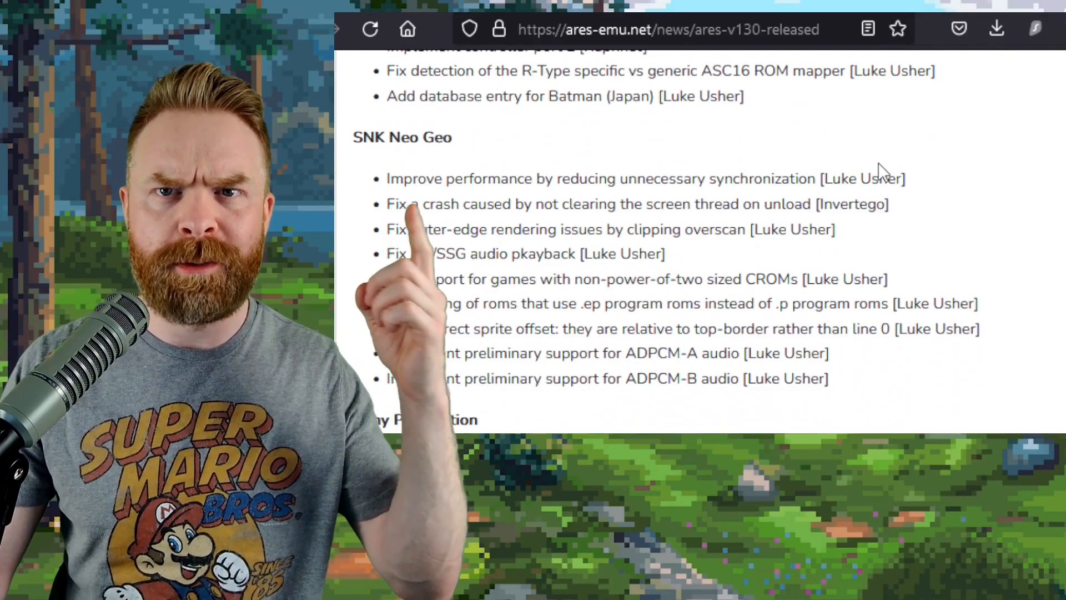
{"action": "scroll", "scroll_direction": "down", "scroll_amount": 3}
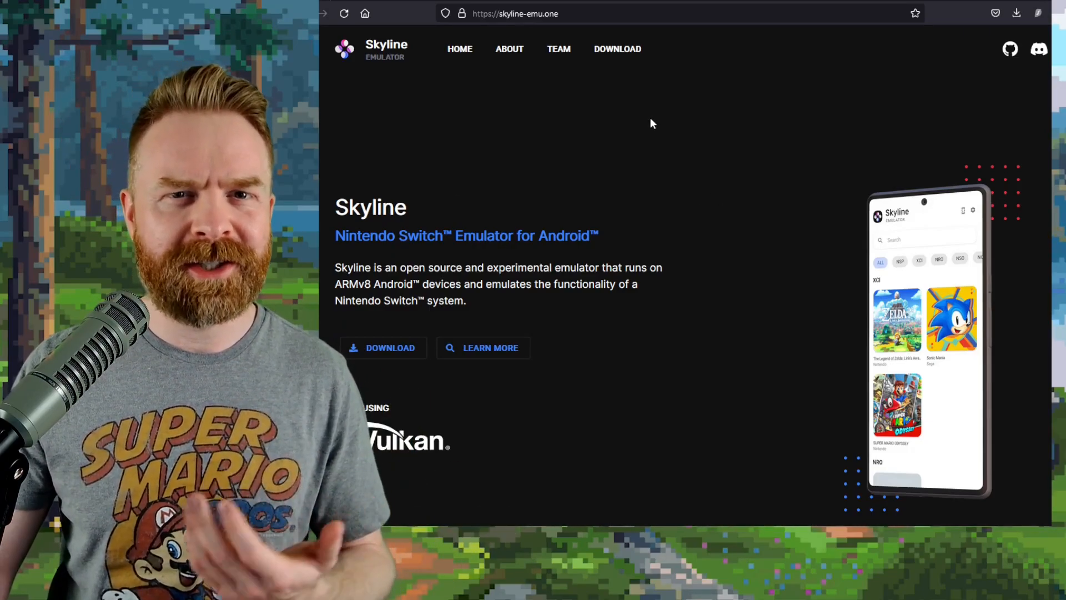
Step: Load skyline-emu.one to show the Skyline Switch emulator for Android homepage
{"action": "left_click", "coordinate": [616, 48]}
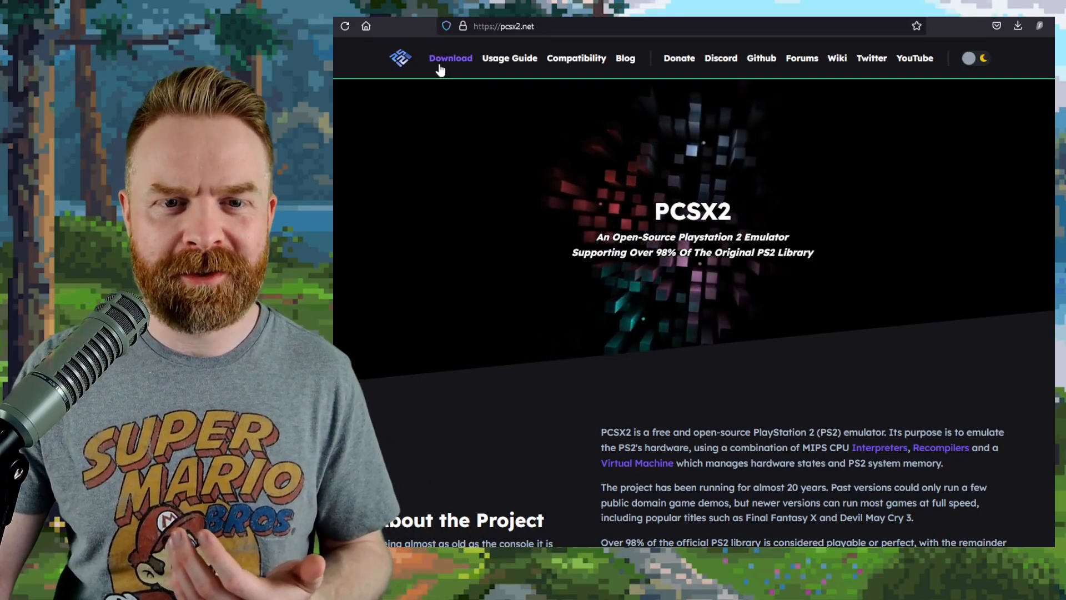
Step: Go to PCSX2's downloads page and scroll past the stable releases to the Nightly Builds
{"action": "left_click", "coordinate": [449, 58]}
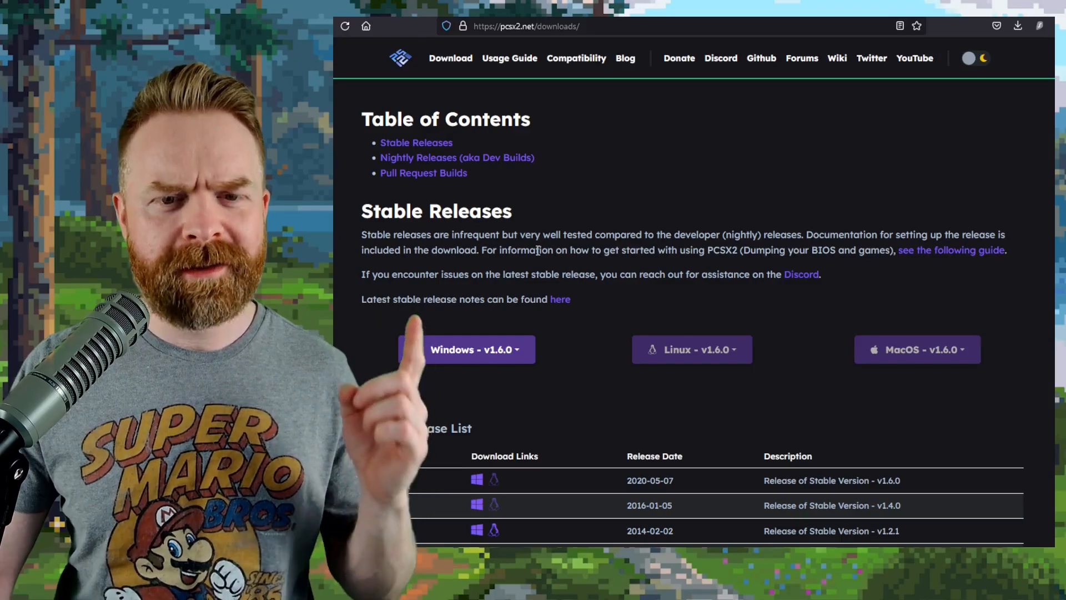
{"action": "scroll", "scroll_direction": "down", "scroll_amount": 3}
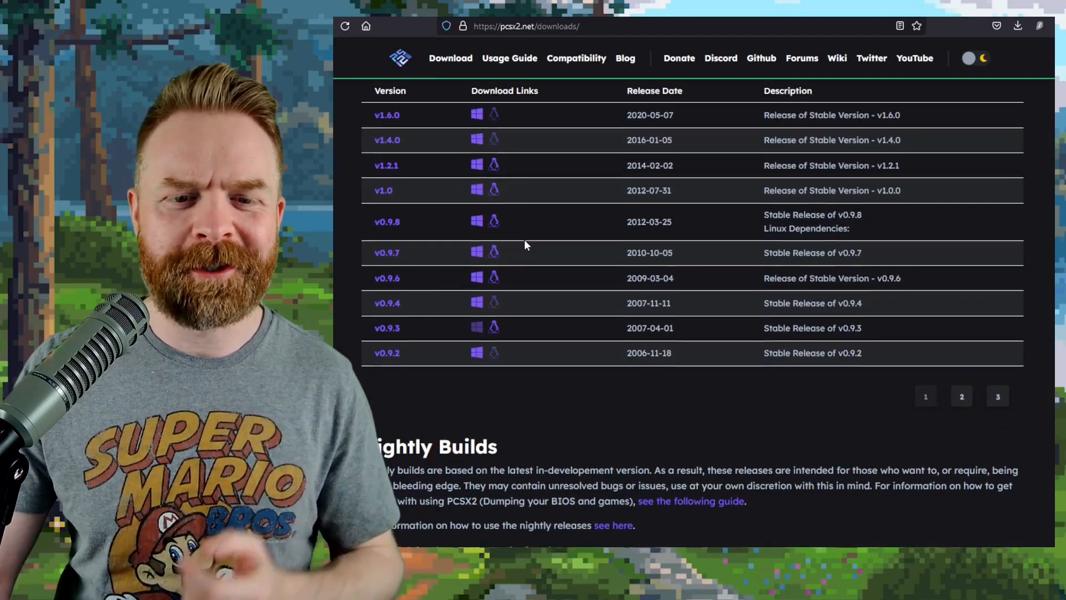
{"action": "scroll", "scroll_direction": "down", "scroll_amount": 3}
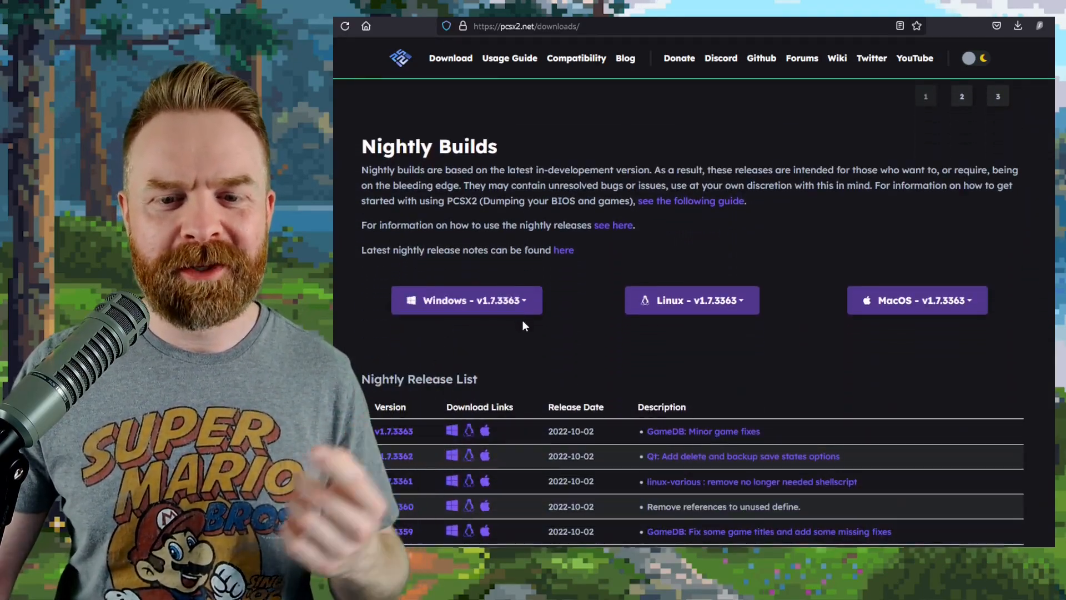
{"action": "scroll", "scroll_direction": "down", "scroll_amount": 3}
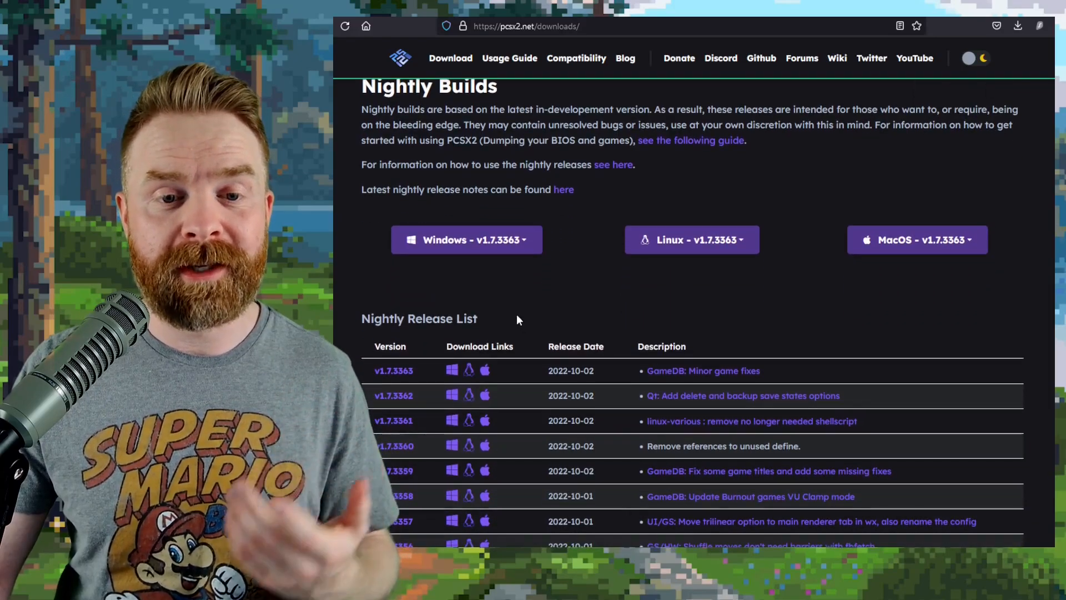
{"action": "mouse_move", "coordinate": [619, 278]}
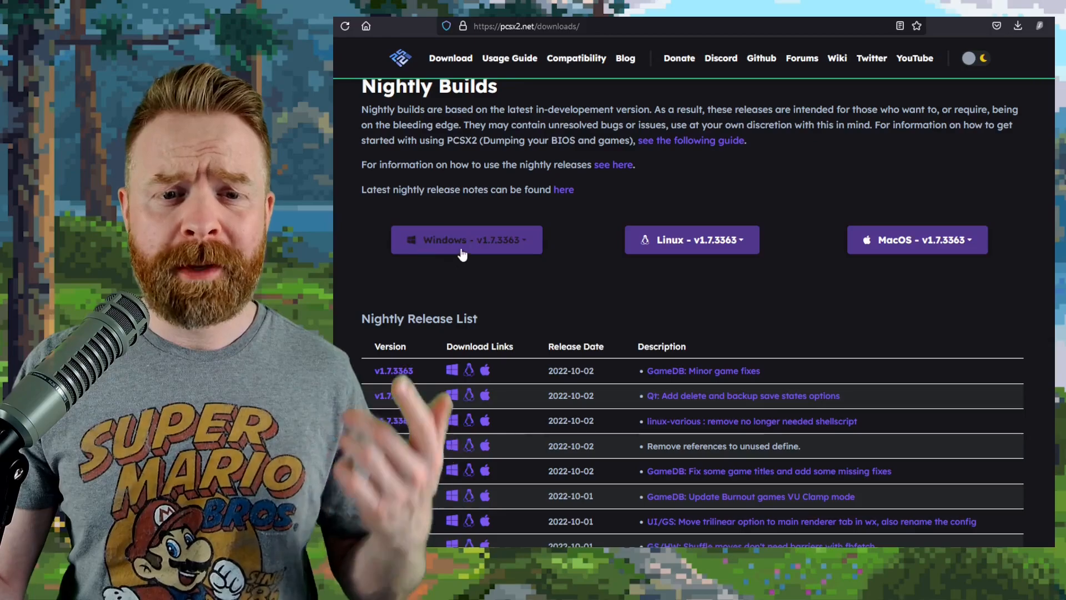
Step: Select the Windows nightly v1.7.3363 build buttons
{"action": "left_click", "coordinate": [466, 240]}
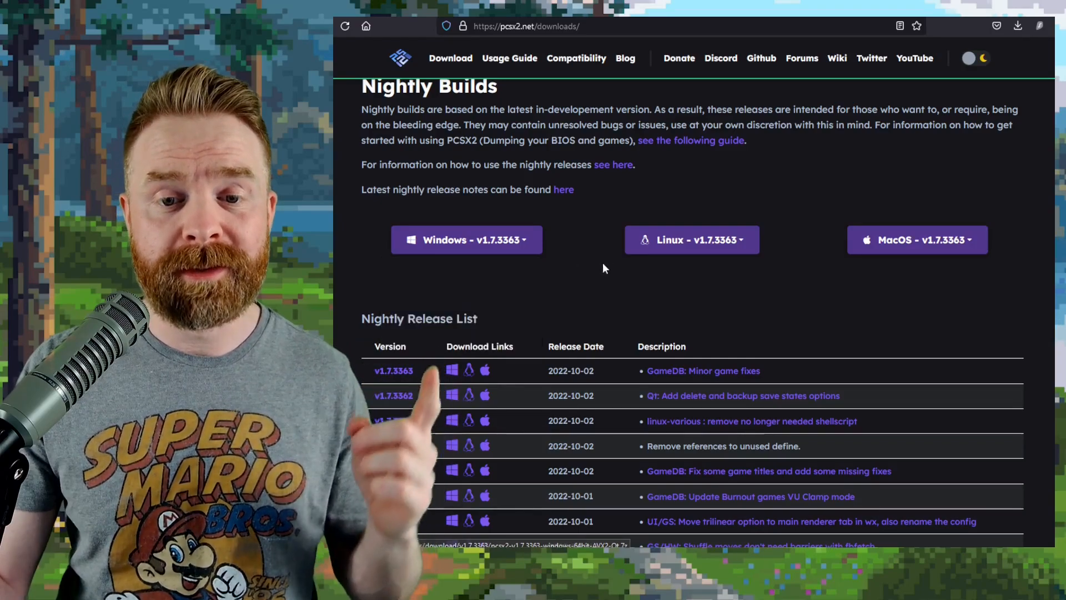
{"action": "left_click", "coordinate": [691, 240]}
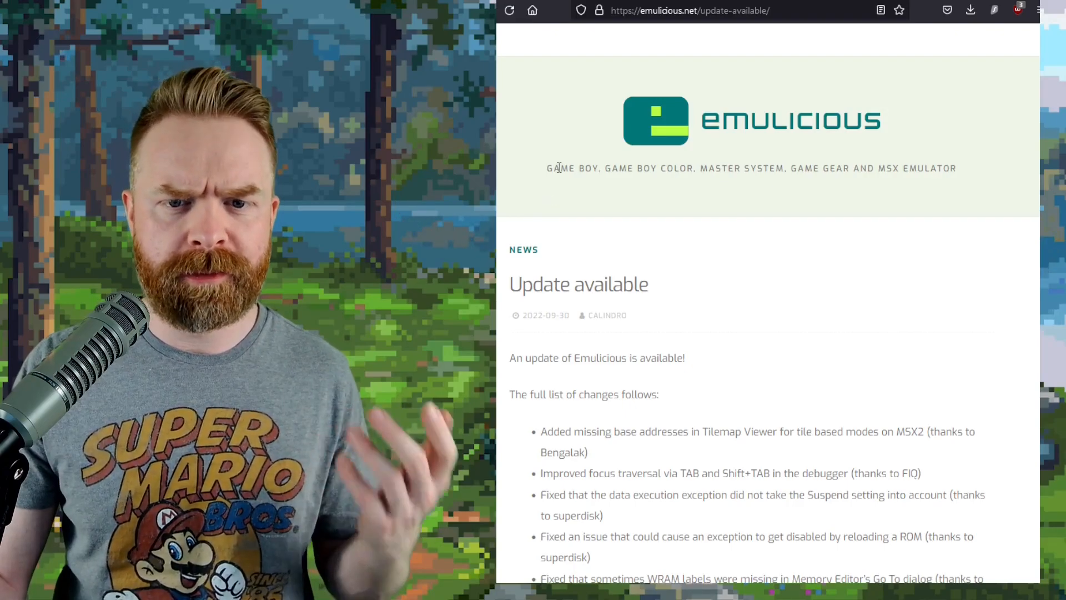
{"action": "mouse_move", "coordinate": [686, 162]}
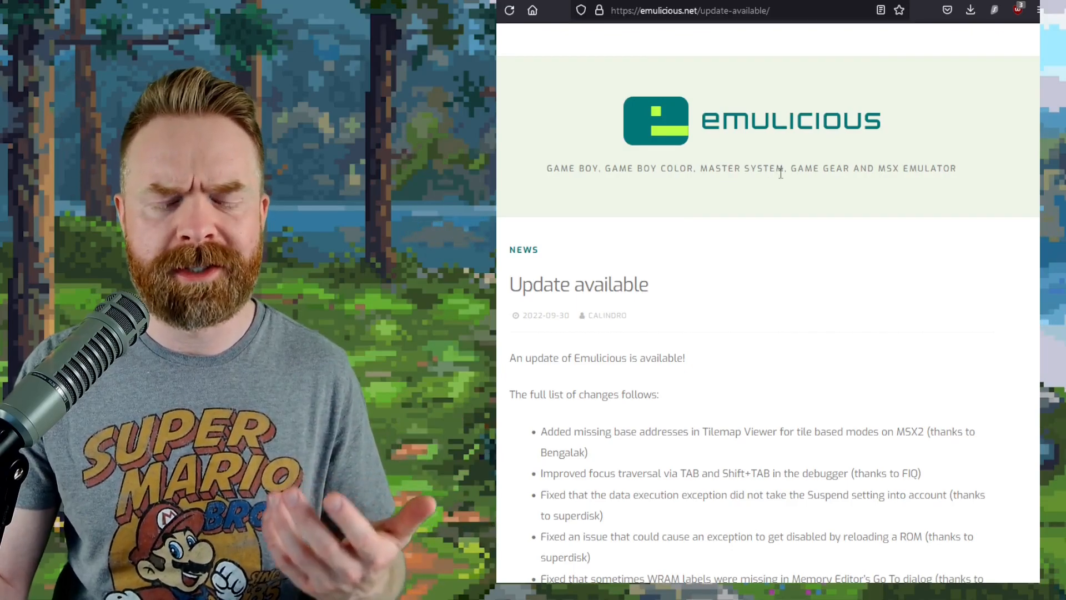
{"action": "mouse_move", "coordinate": [781, 210]}
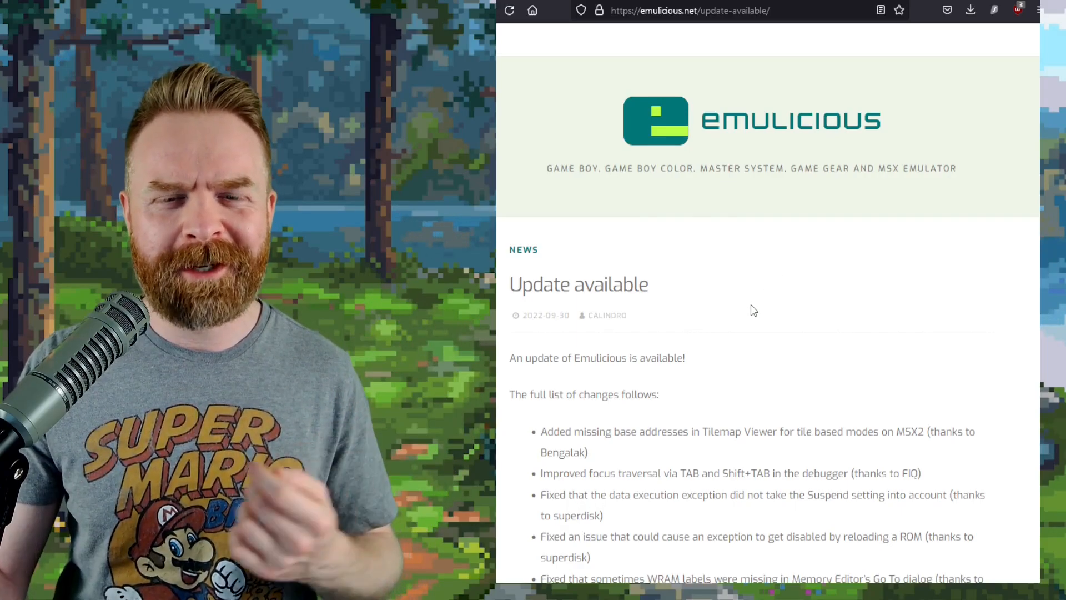
Step: Scroll down the Emulicious 'Update available' post to its list of changes
{"action": "scroll", "scroll_direction": "down", "scroll_amount": 3}
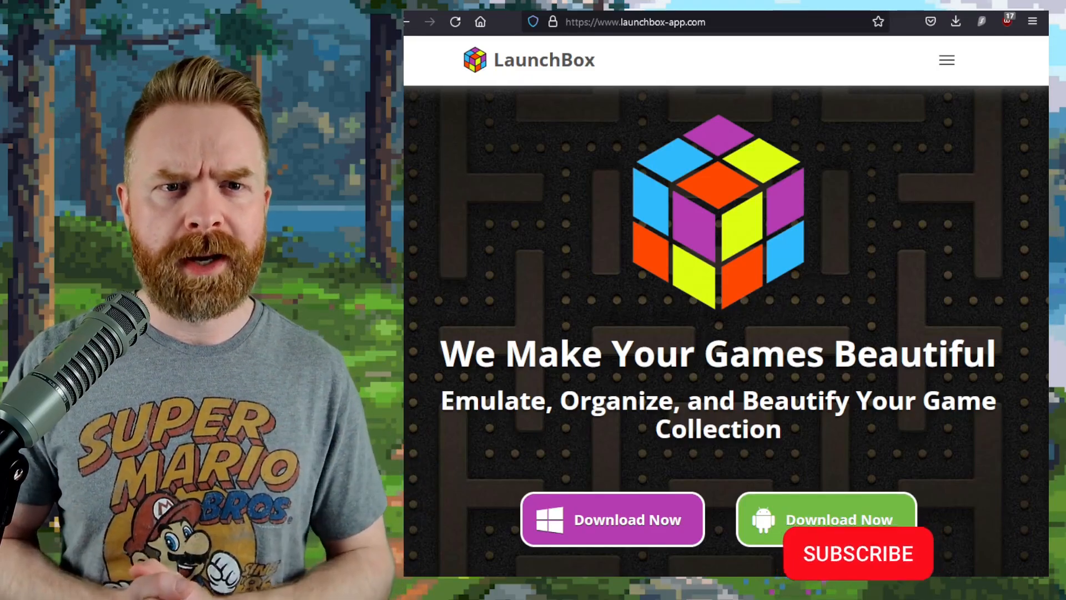
{"action": "left_click", "coordinate": [856, 553]}
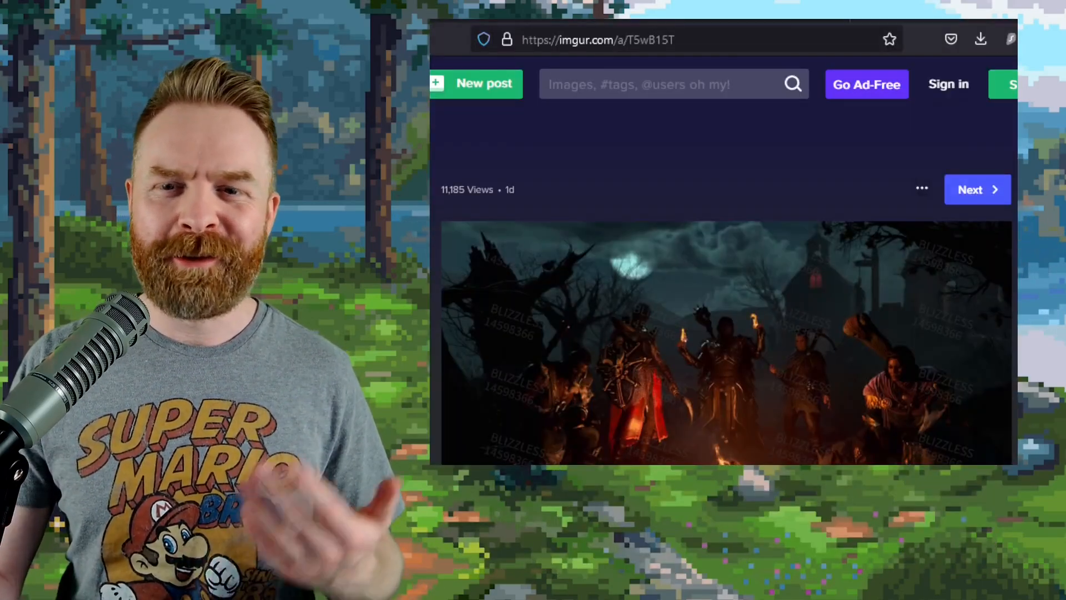
Step: Scroll the imgur album slightly to bring the full campfire image into view
{"action": "scroll", "scroll_direction": "down", "scroll_amount": 3}
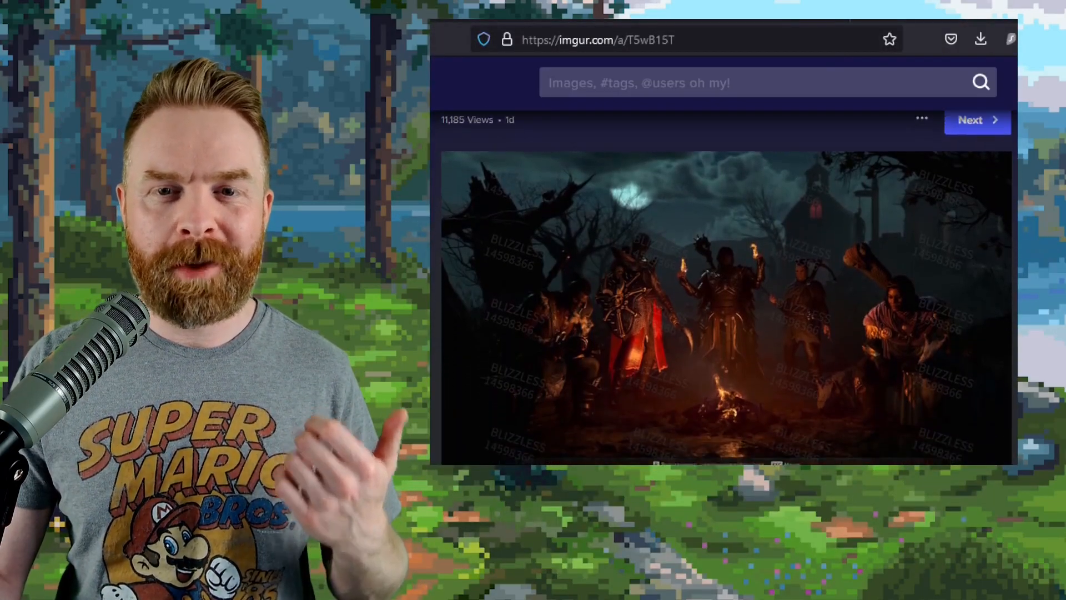